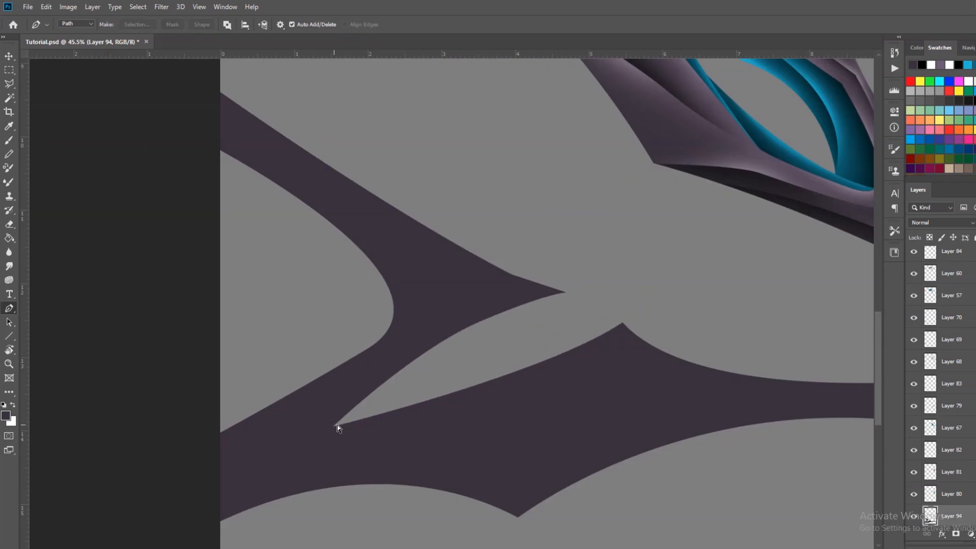
Step: Bring the Untitled-1 ribbon artwork document to the front
click(187, 41)
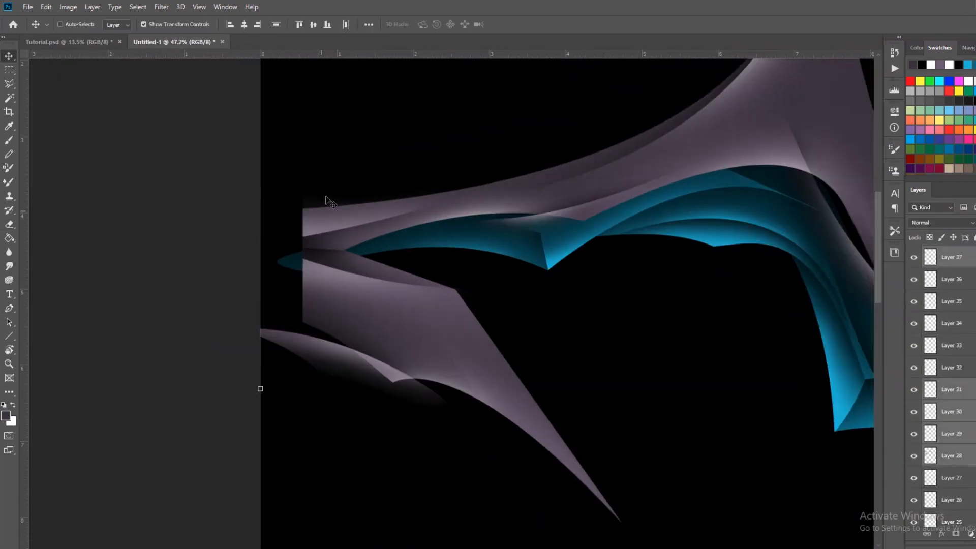
Step: Return to Tutorial.psd and start Free Transform (Ctrl+T) on the ribbon pieces
click(44, 42)
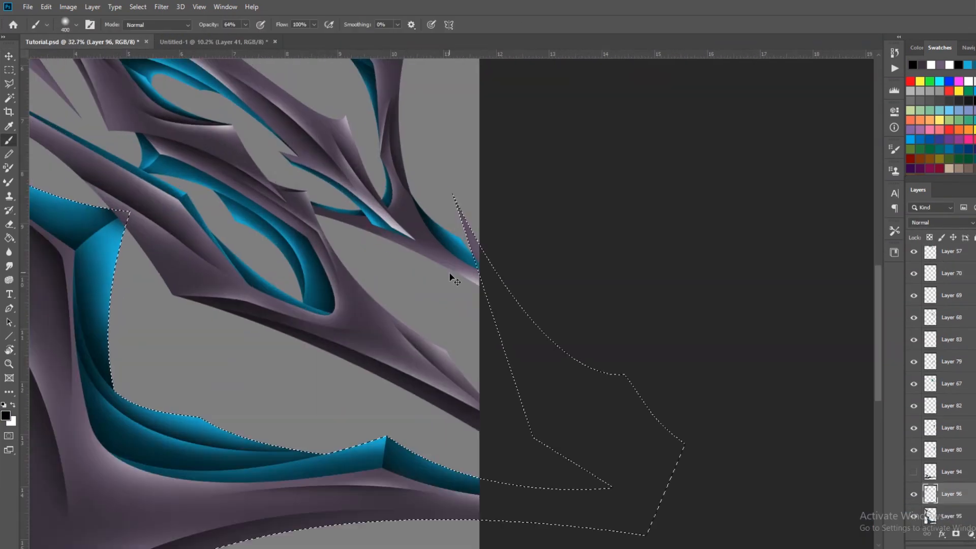
key(ctrl+t)
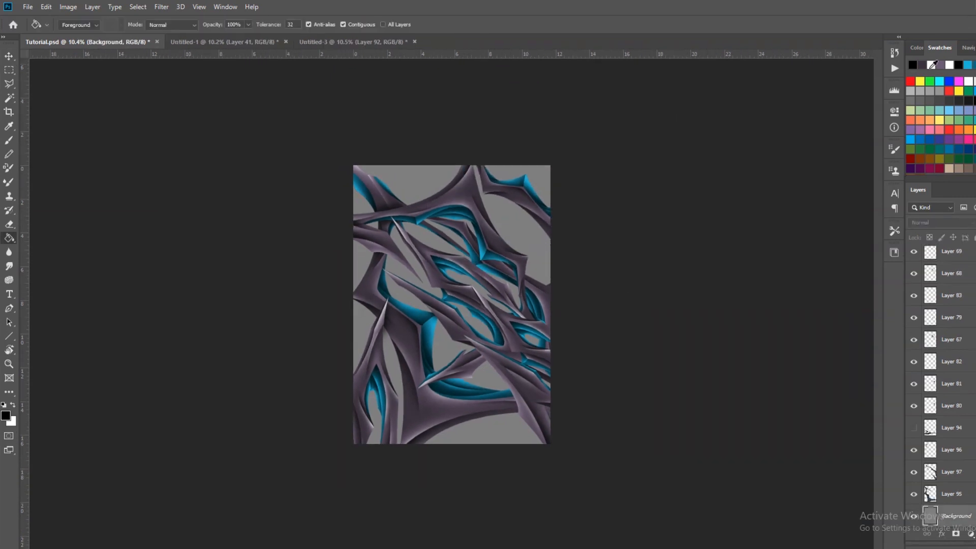
Step: Pick dark purple-grey #1c171e as the background colour and confirm it
click(161, 7)
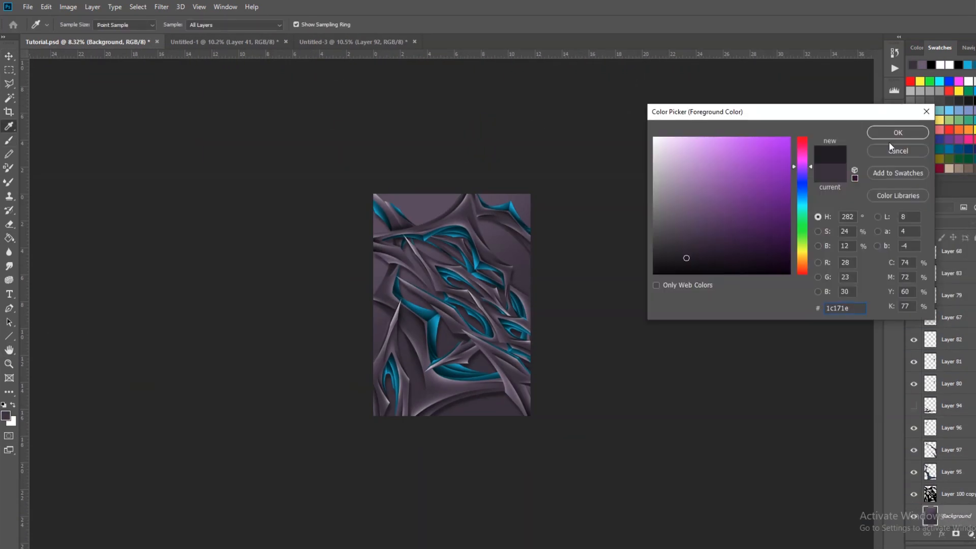
click(897, 132)
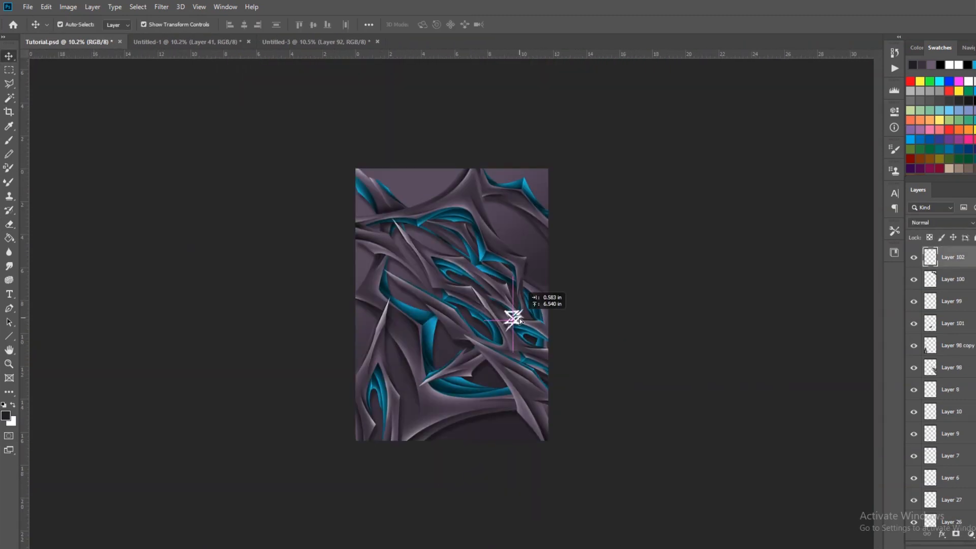